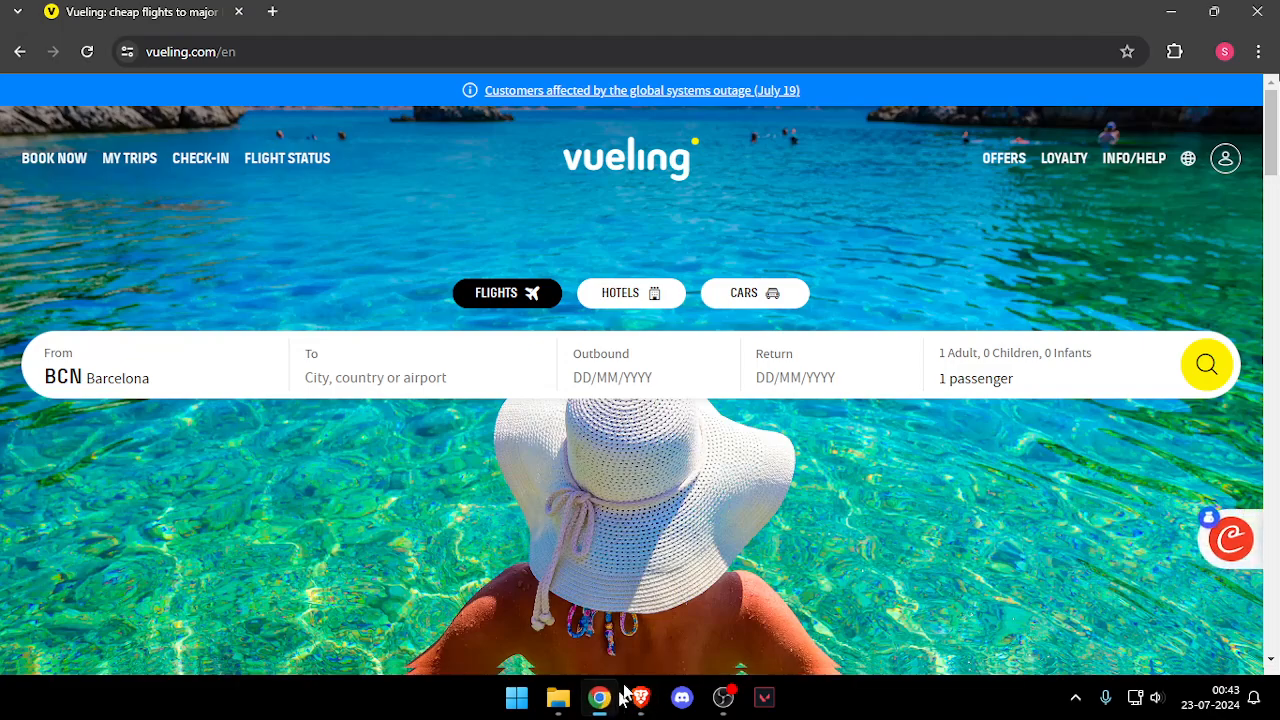
mouse_move(40, 212)
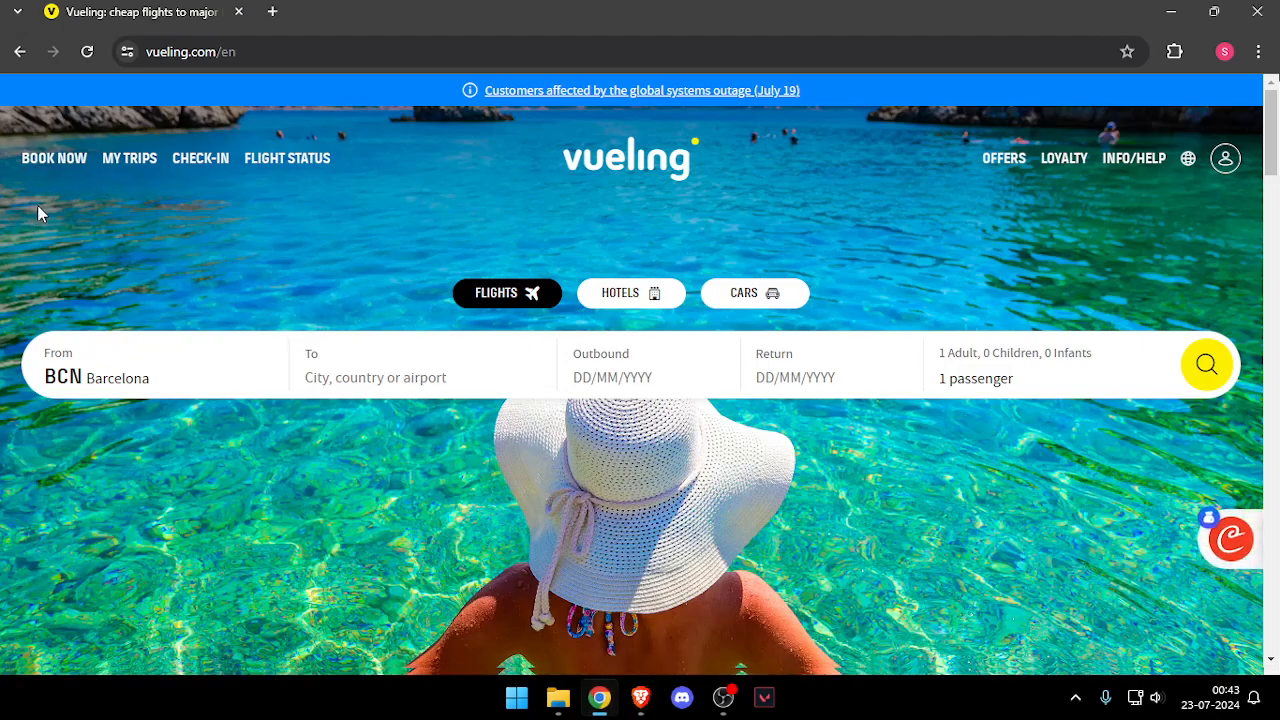
mouse_move(544, 190)
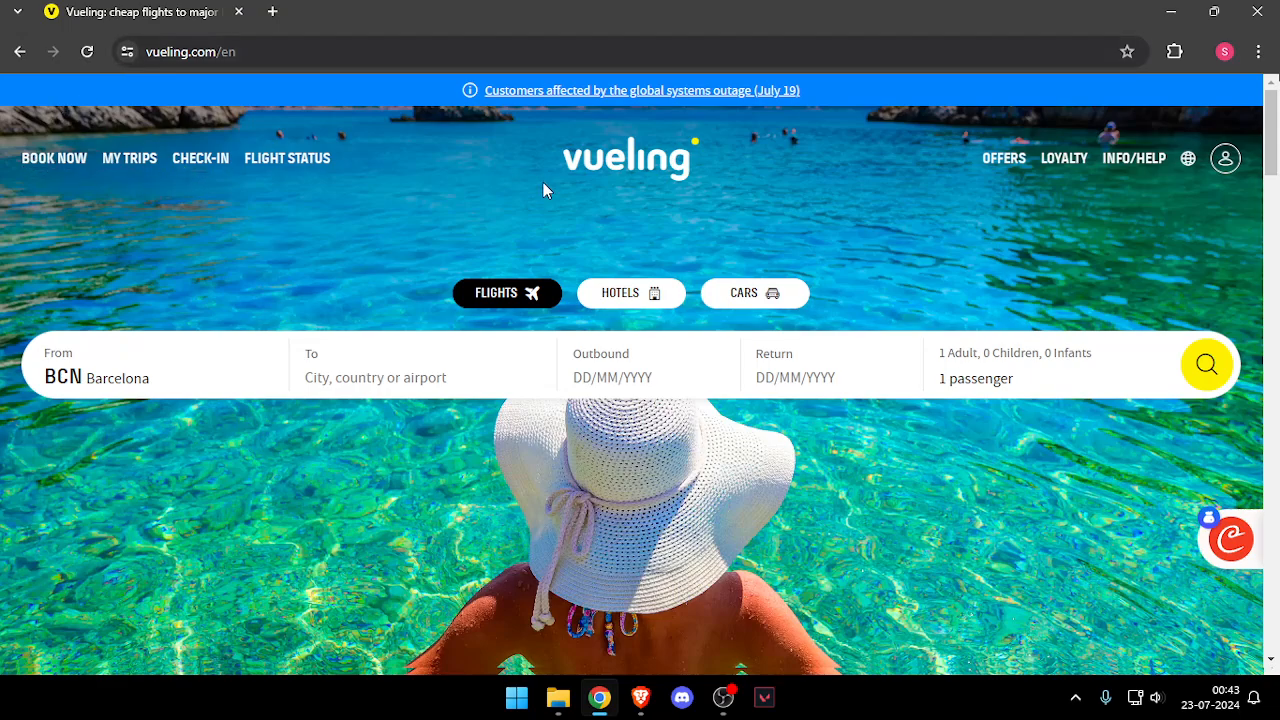
mouse_move(344, 342)
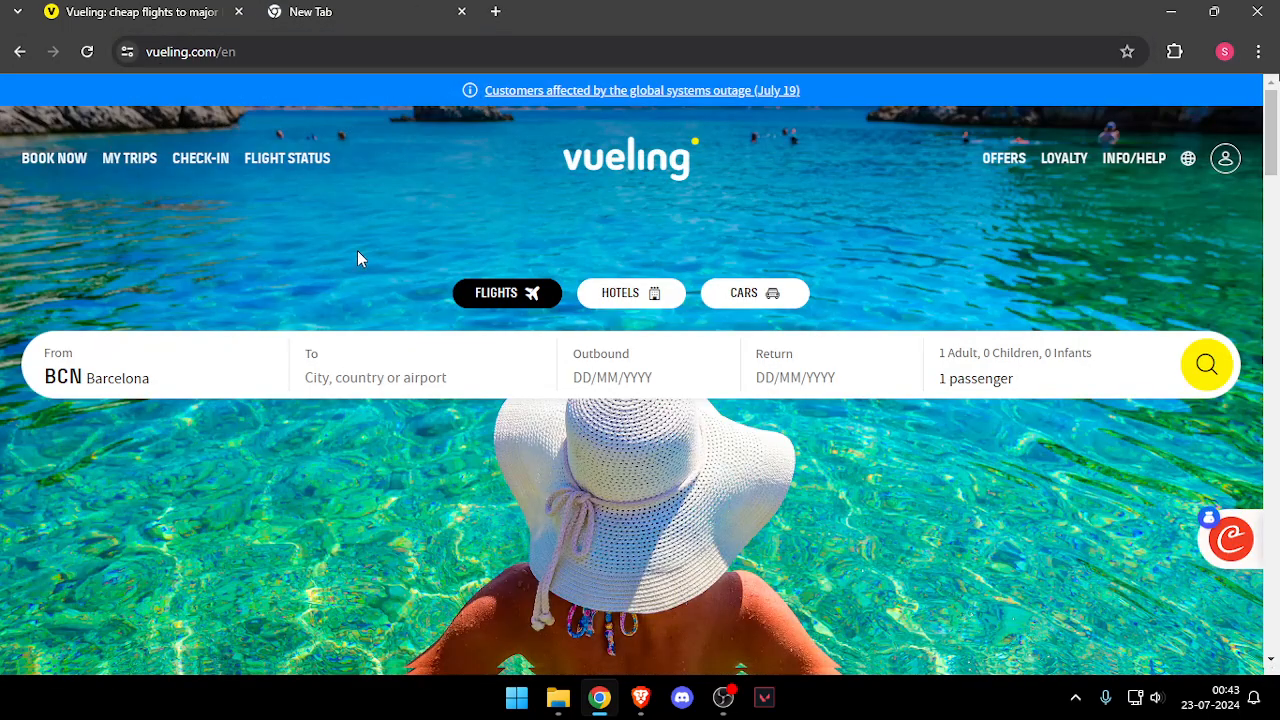
mouse_move(1136, 176)
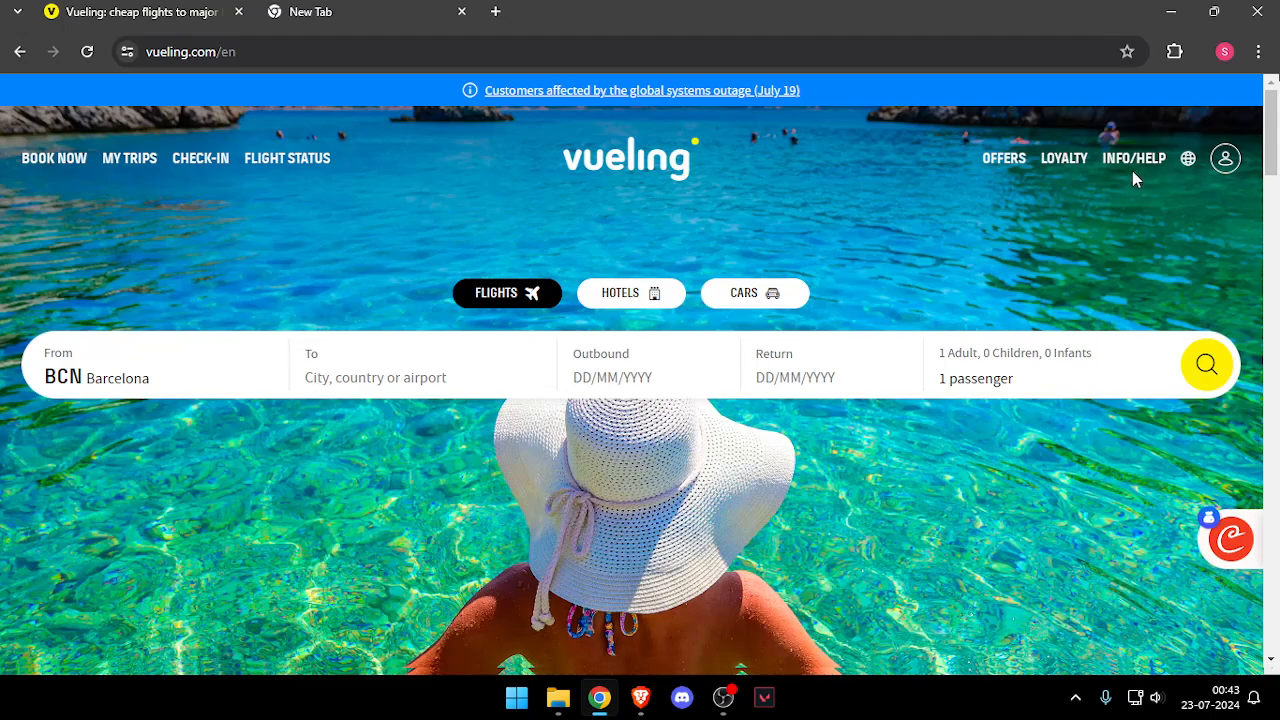
Reach the Help centre page from the Info/Help menu on the Vueling home page.
left_click(1132, 158)
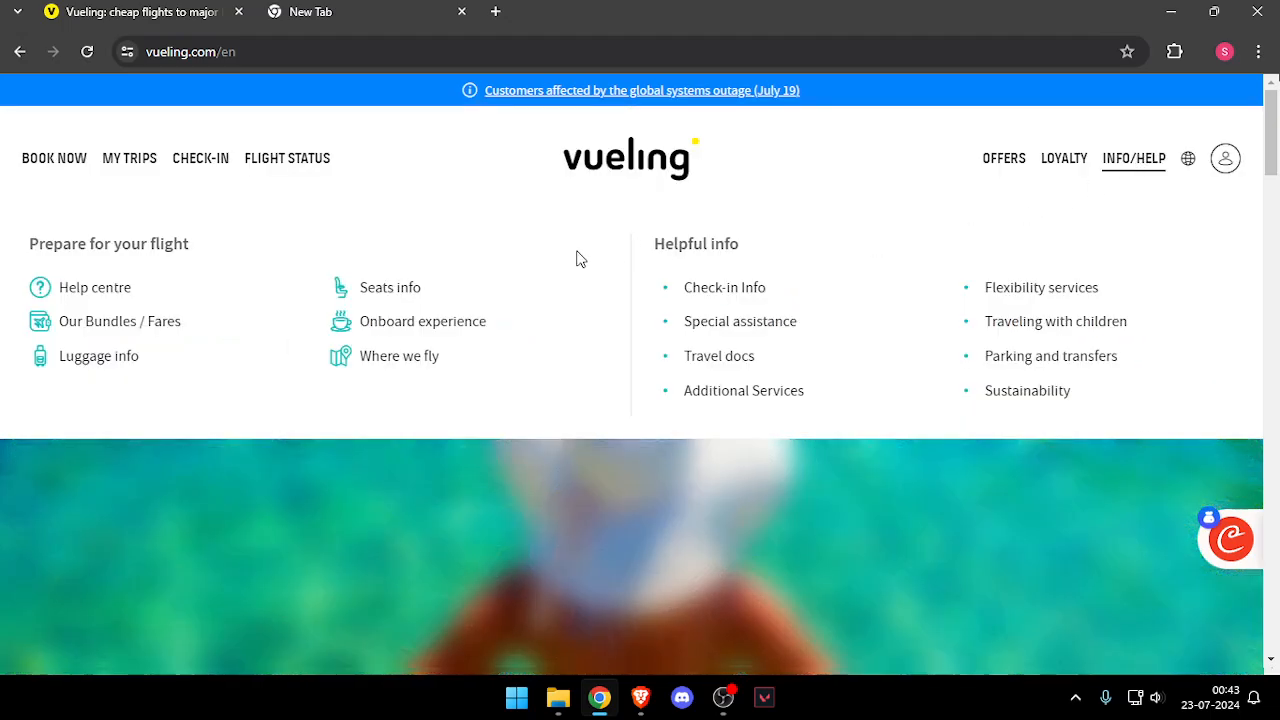
mouse_move(96, 294)
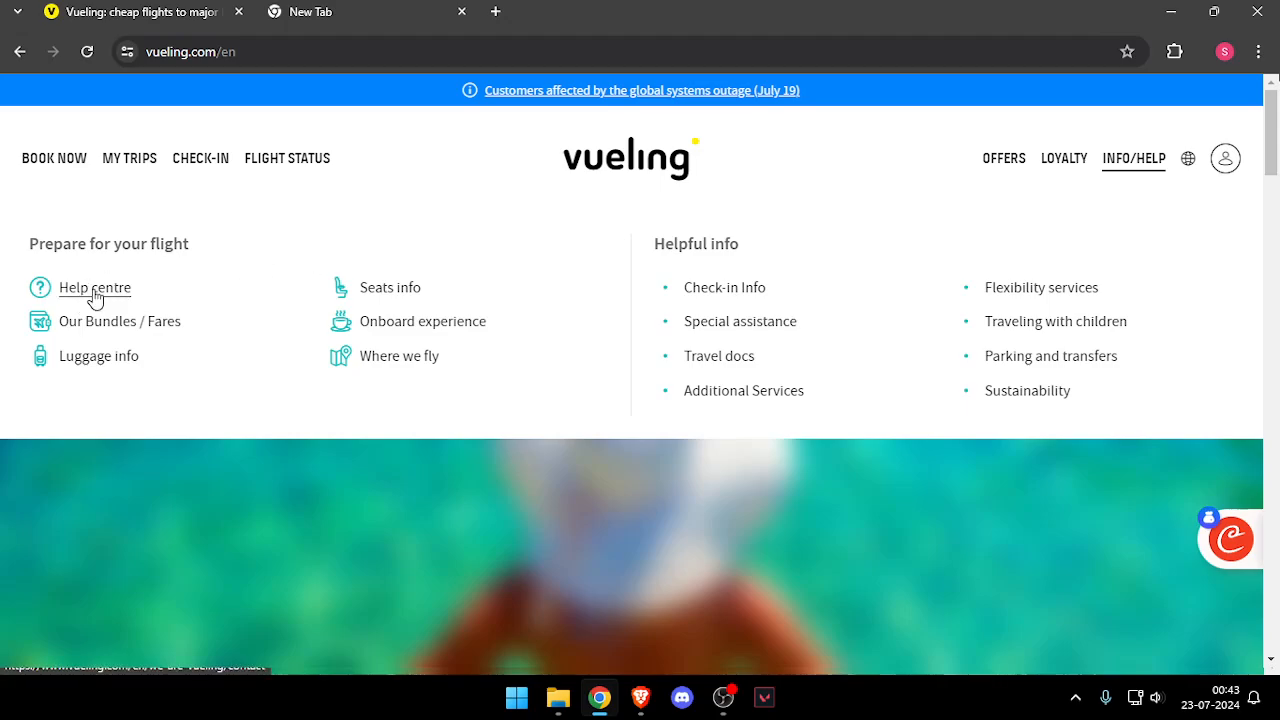
left_click(94, 288)
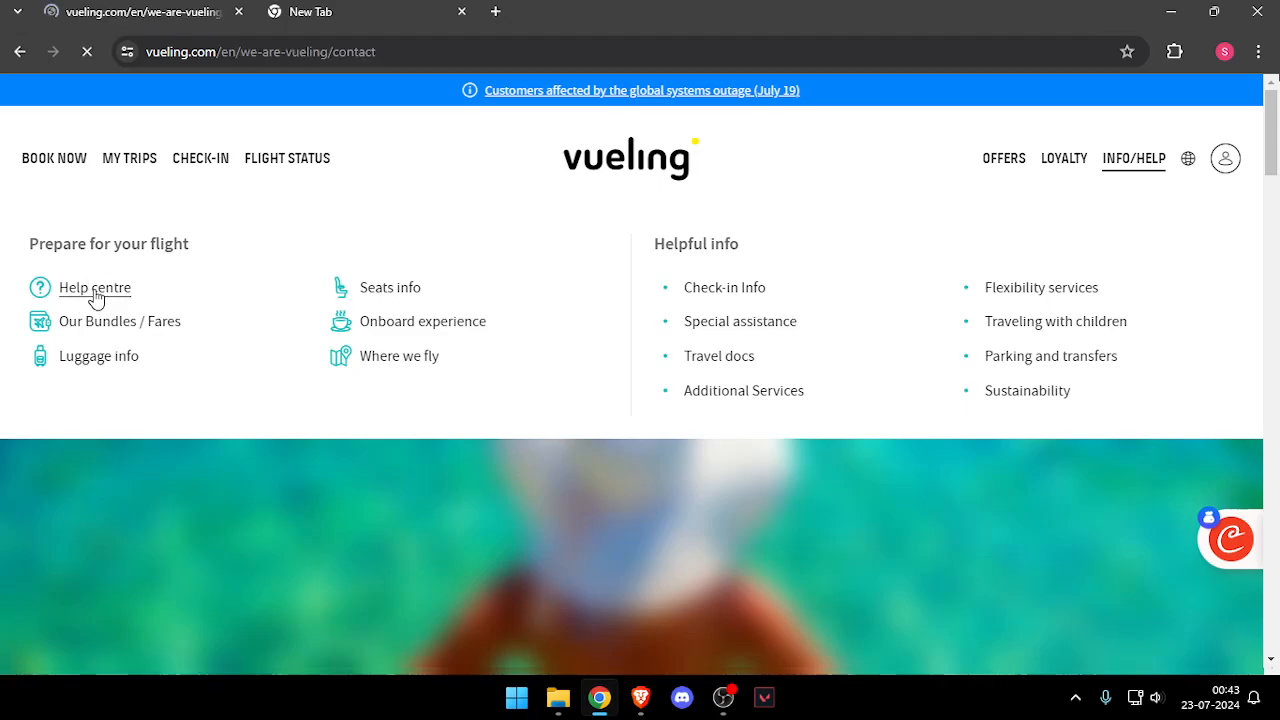
Browse down the Customer Services page past claim topics to the head office details.
left_click(94, 288)
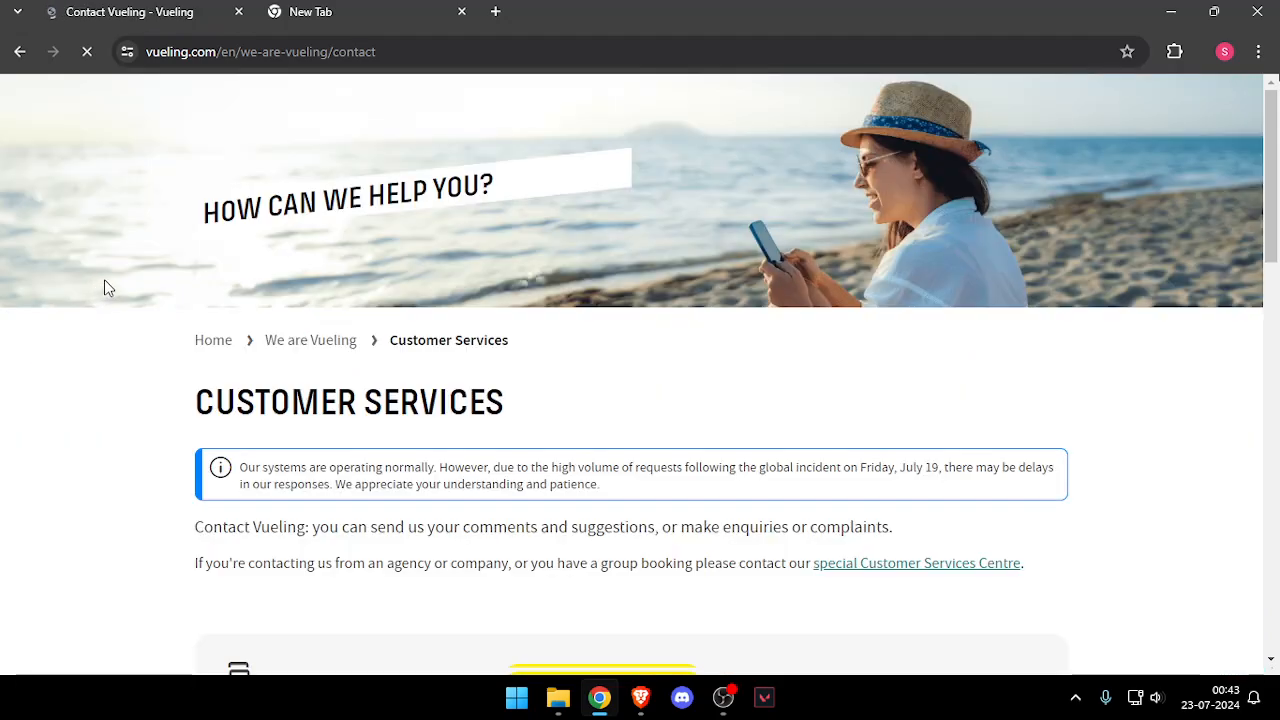
scroll("down", 3)
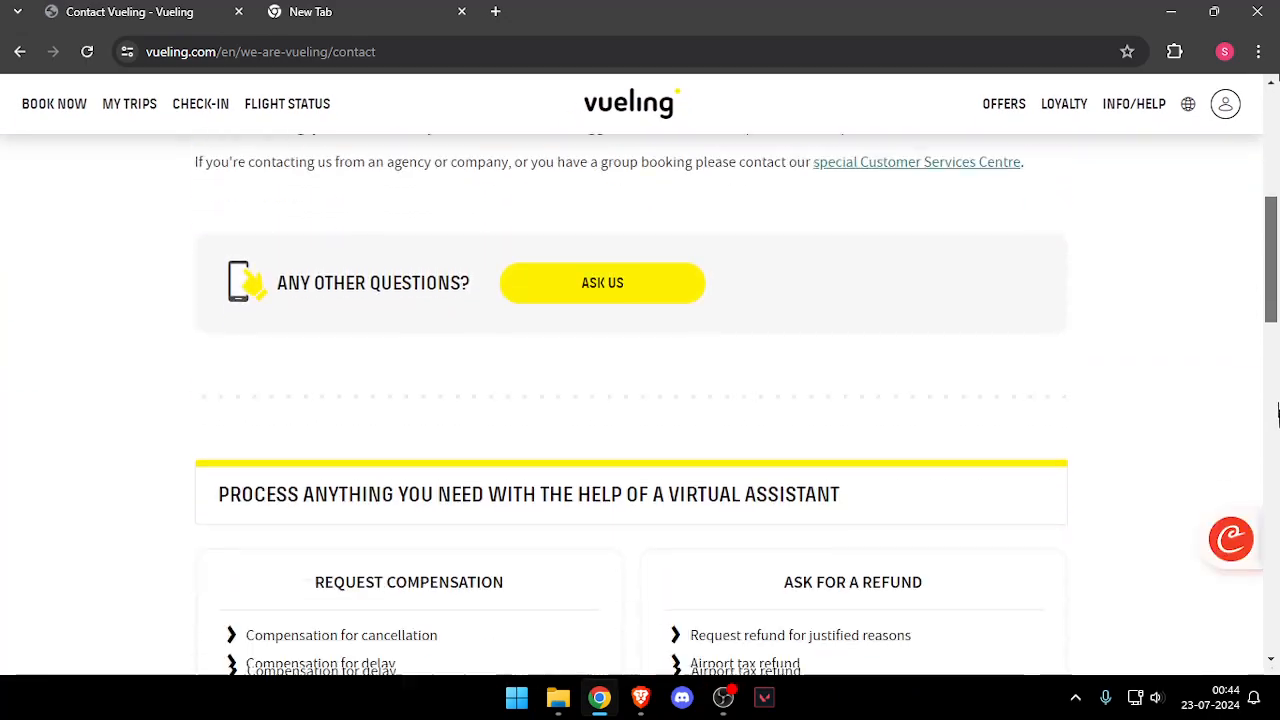
scroll("down", 3)
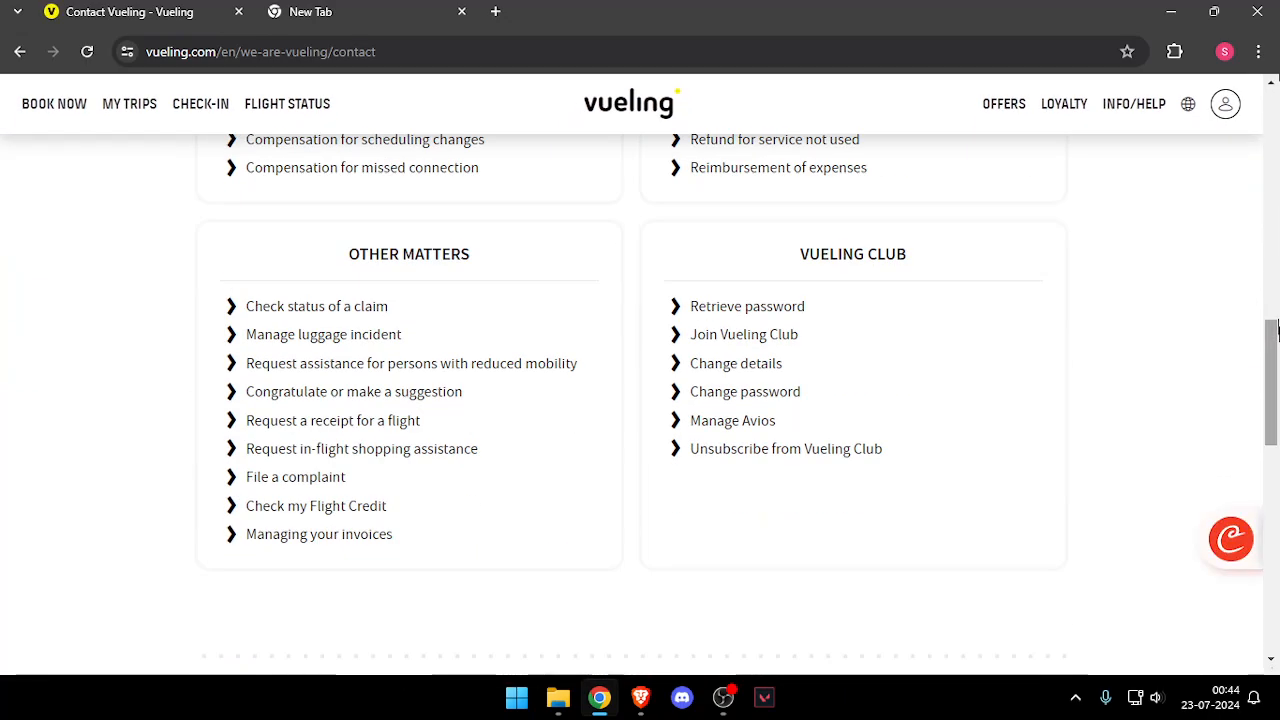
scroll("down", 3)
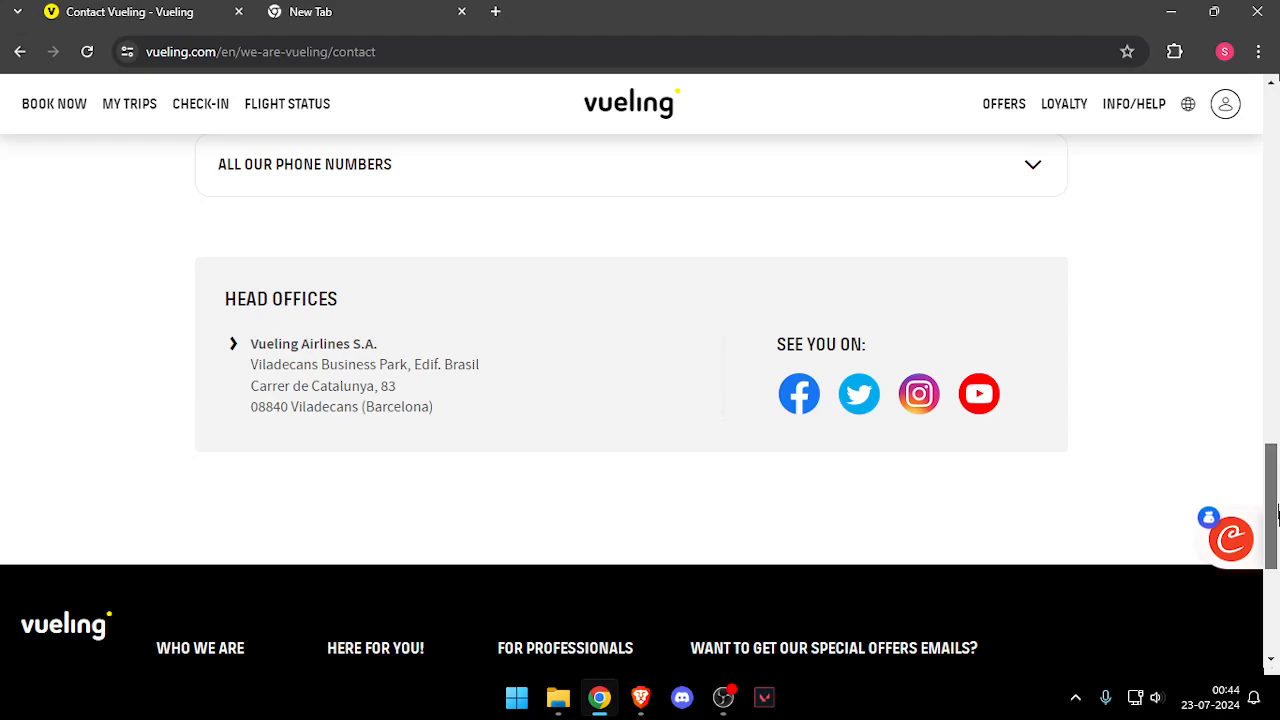
Scroll through the expanded country phone numbers list with their service hours.
scroll("up", 3)
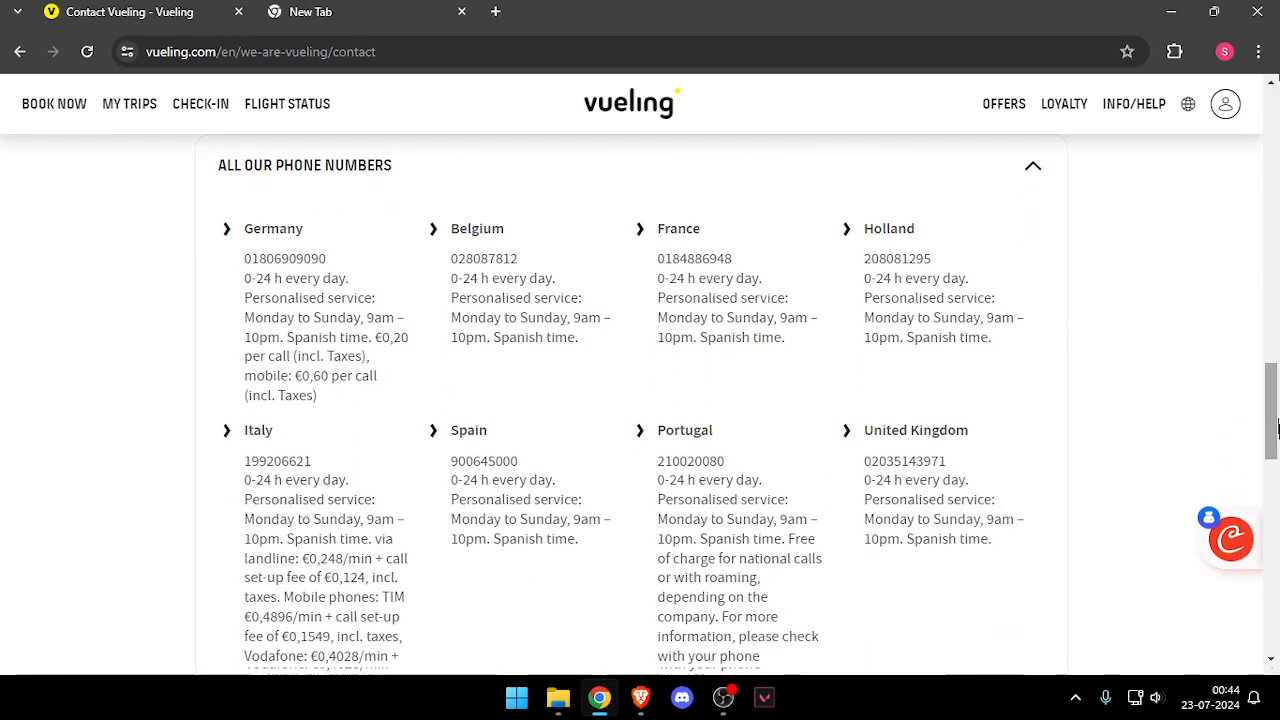
scroll("down", 3)
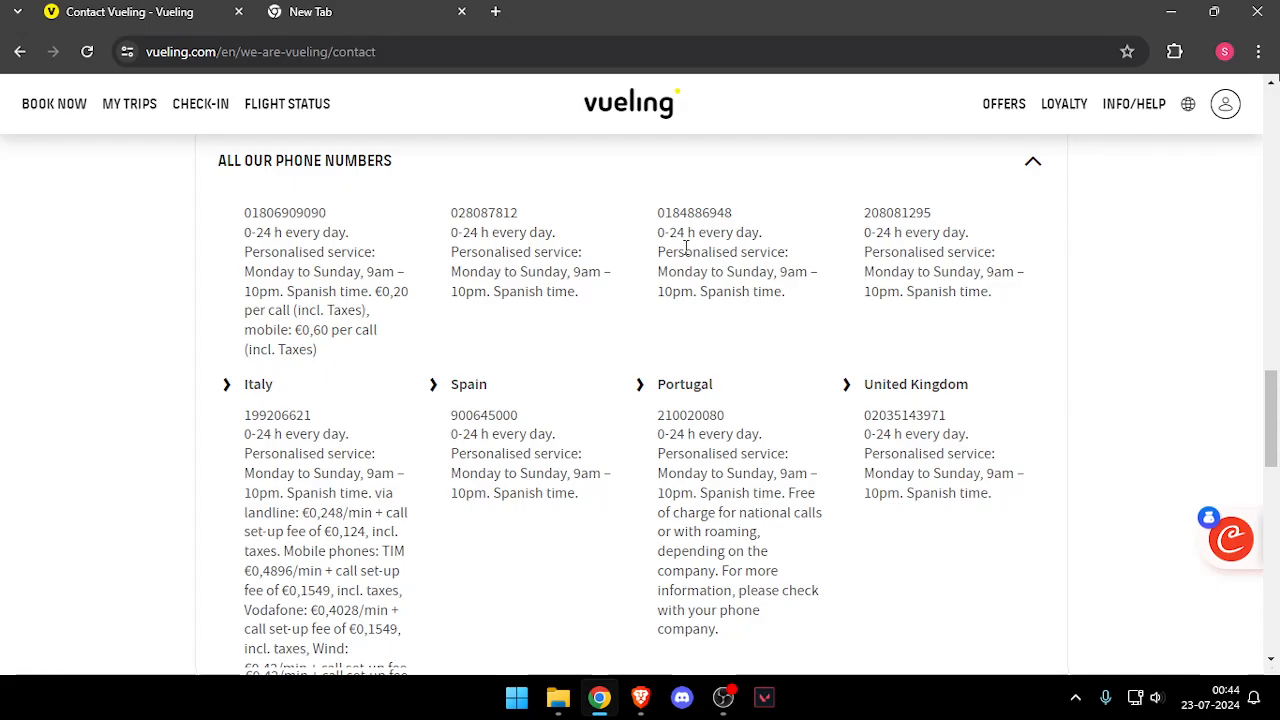
scroll("down", 3)
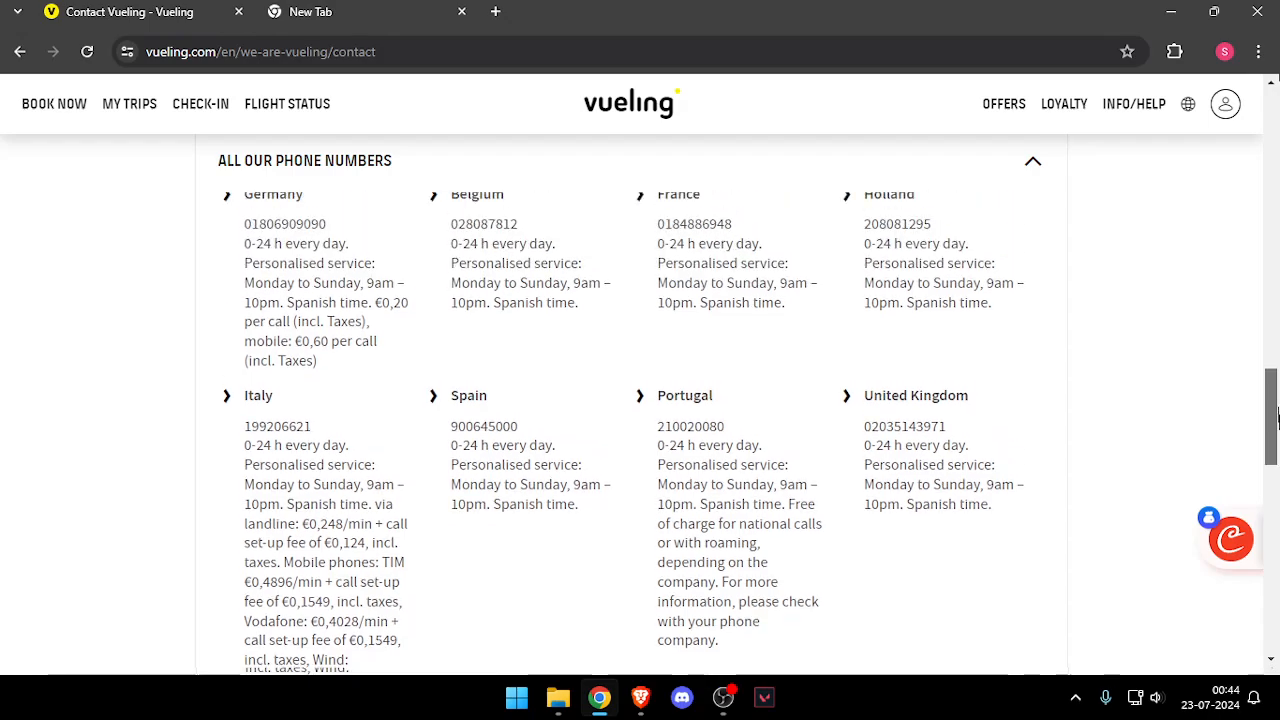
scroll("up", 3)
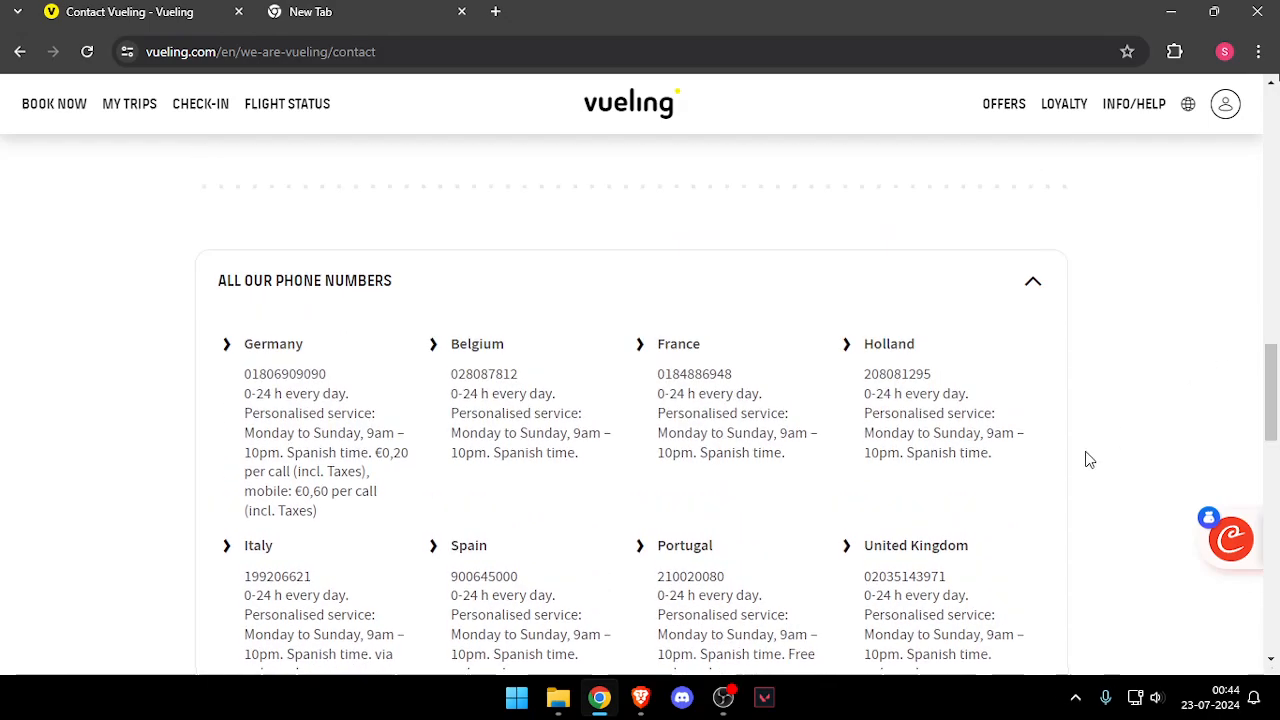